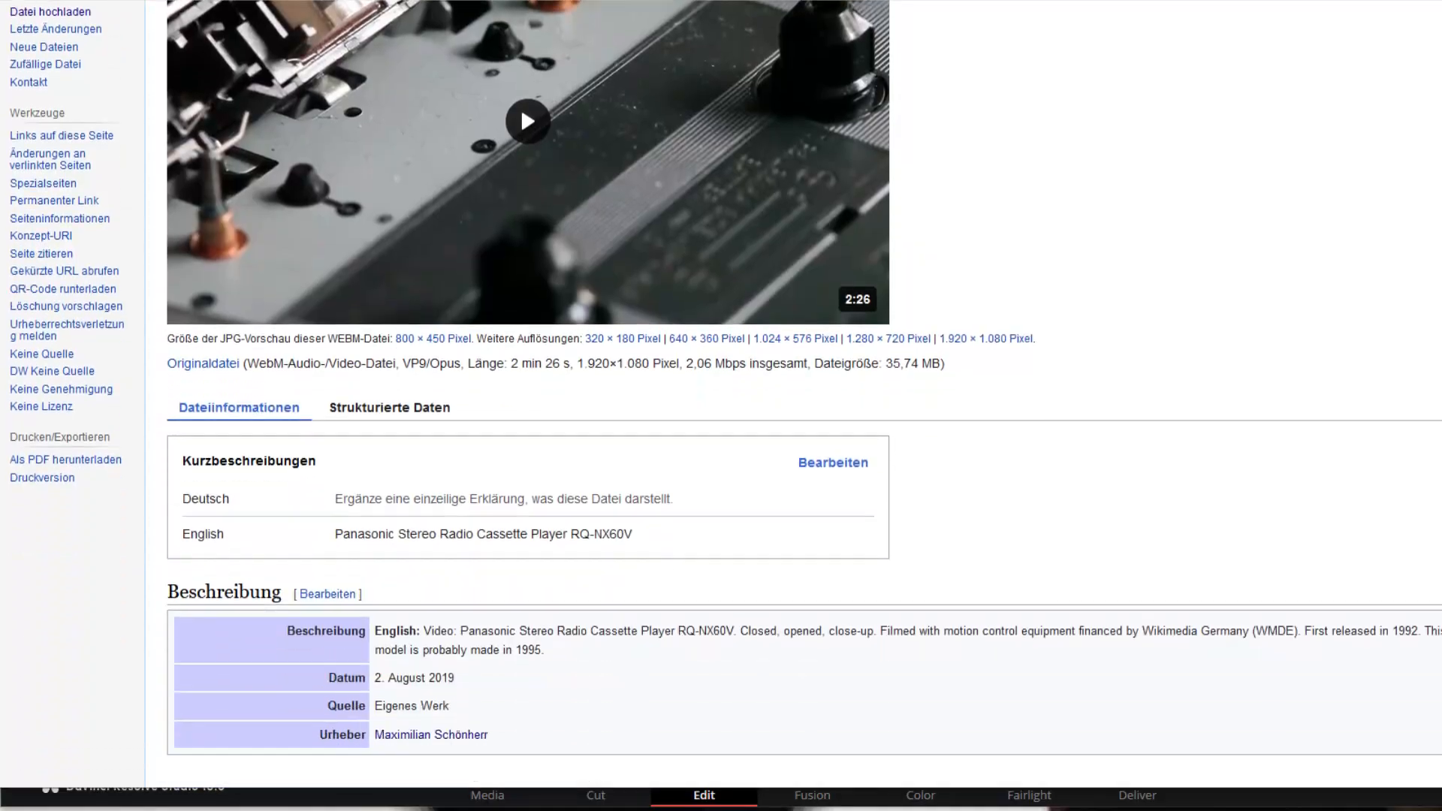
- Scroll the Edit page timeline down and back up to locate the MVI_3346.MOV clip
scroll("down", 3)
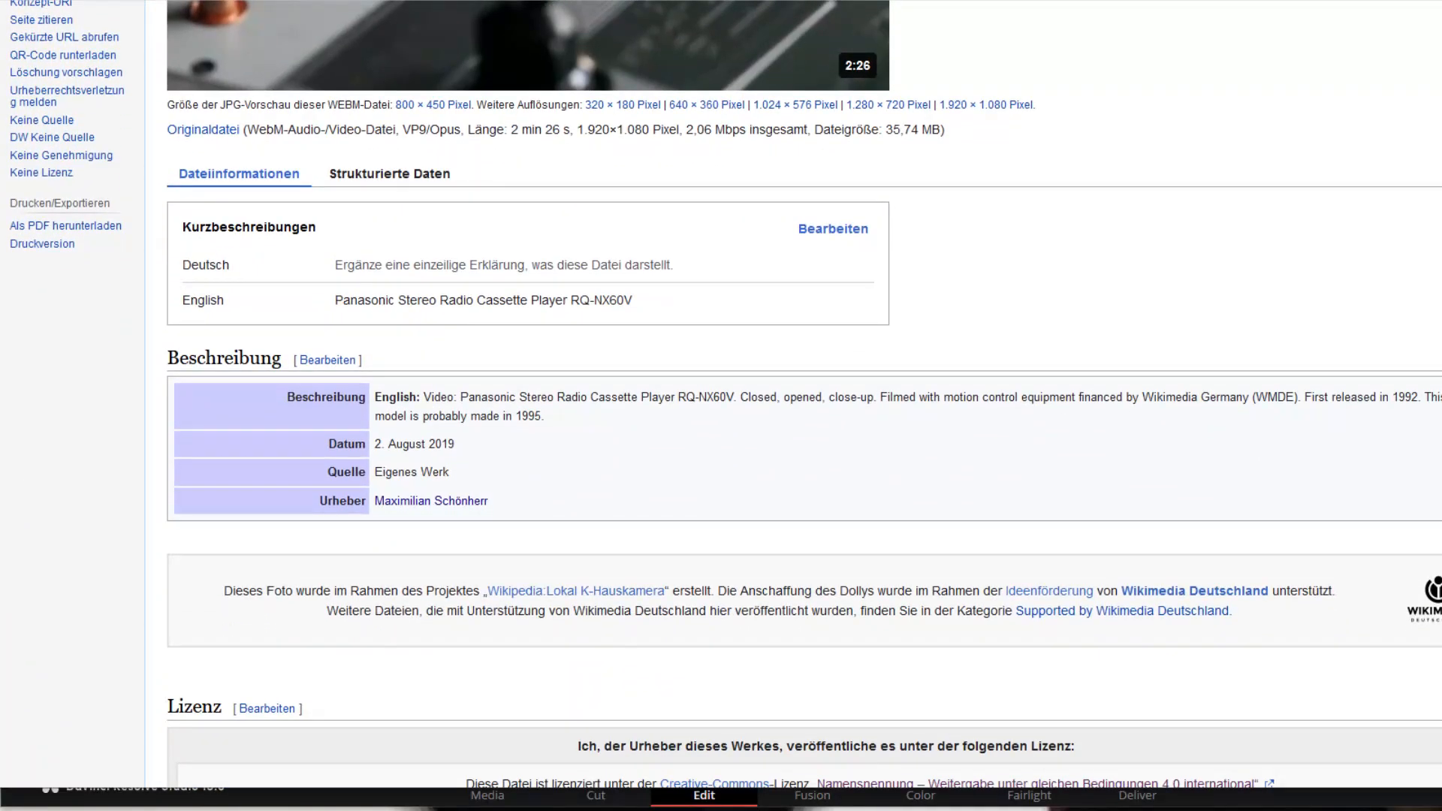
scroll("up", 3)
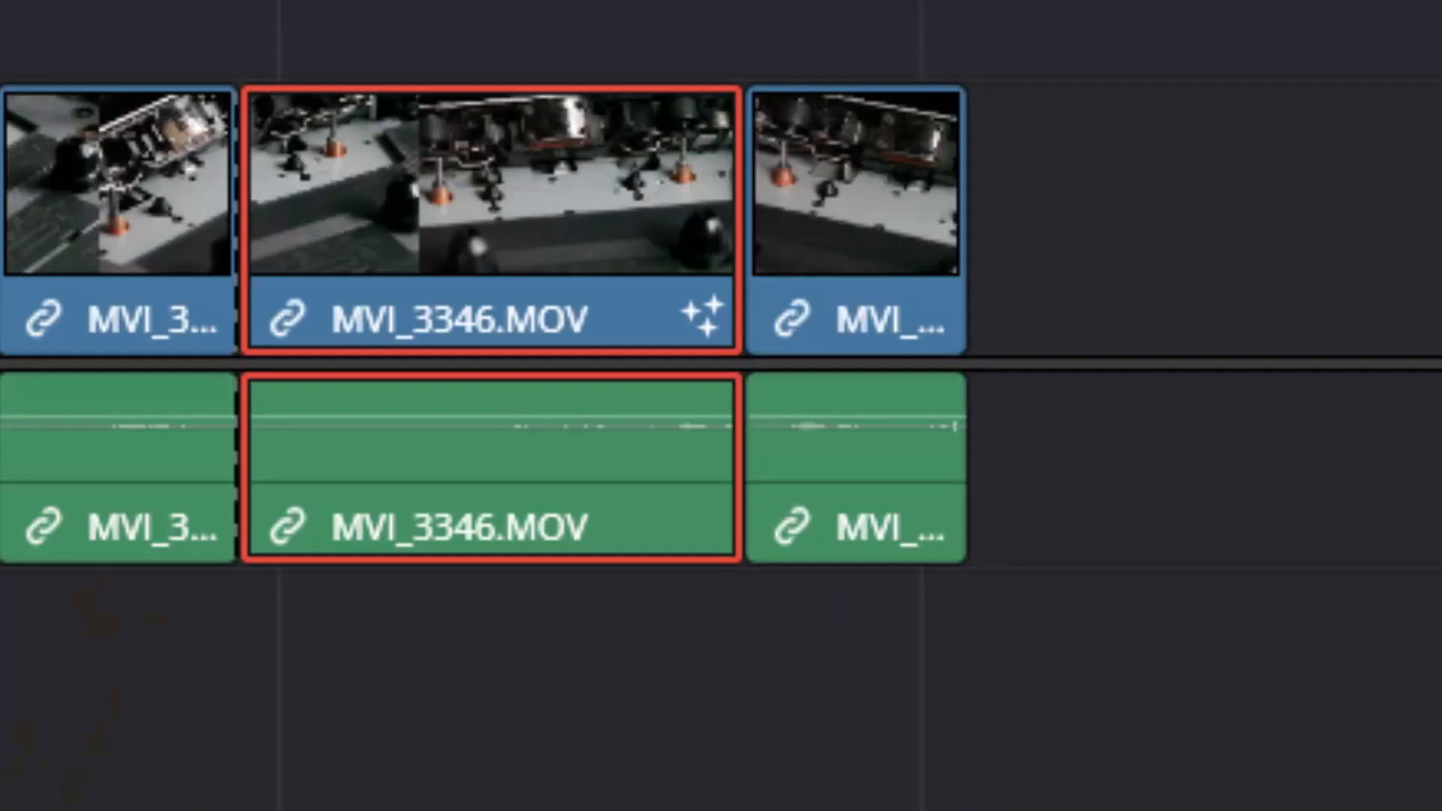
mouse_move(1398, 147)
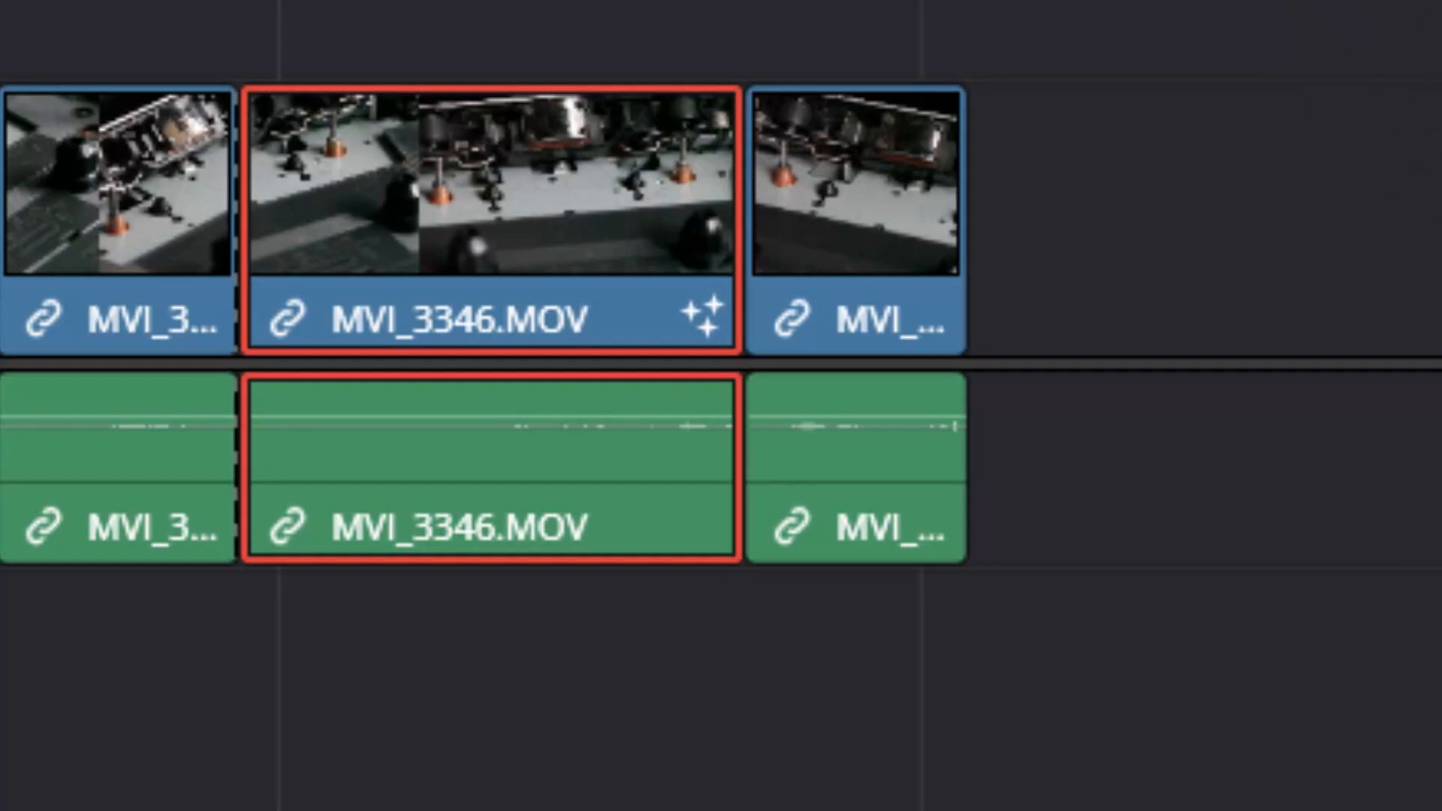
mouse_move(1380, 87)
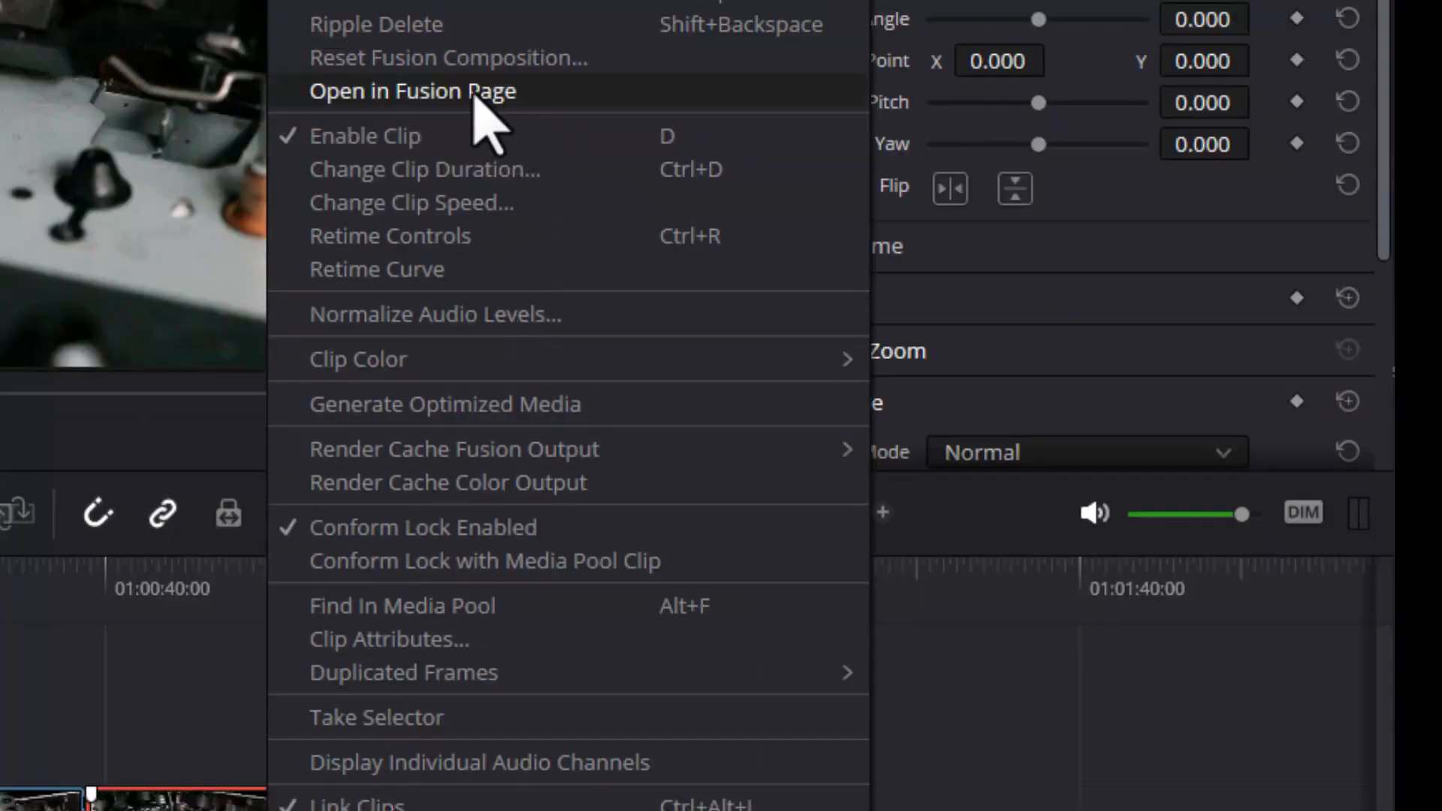
- Open the clip in Fusion, chain a Vignette node between FilmDamage1 and MediaOut1, and scrub
left_click(413, 90)
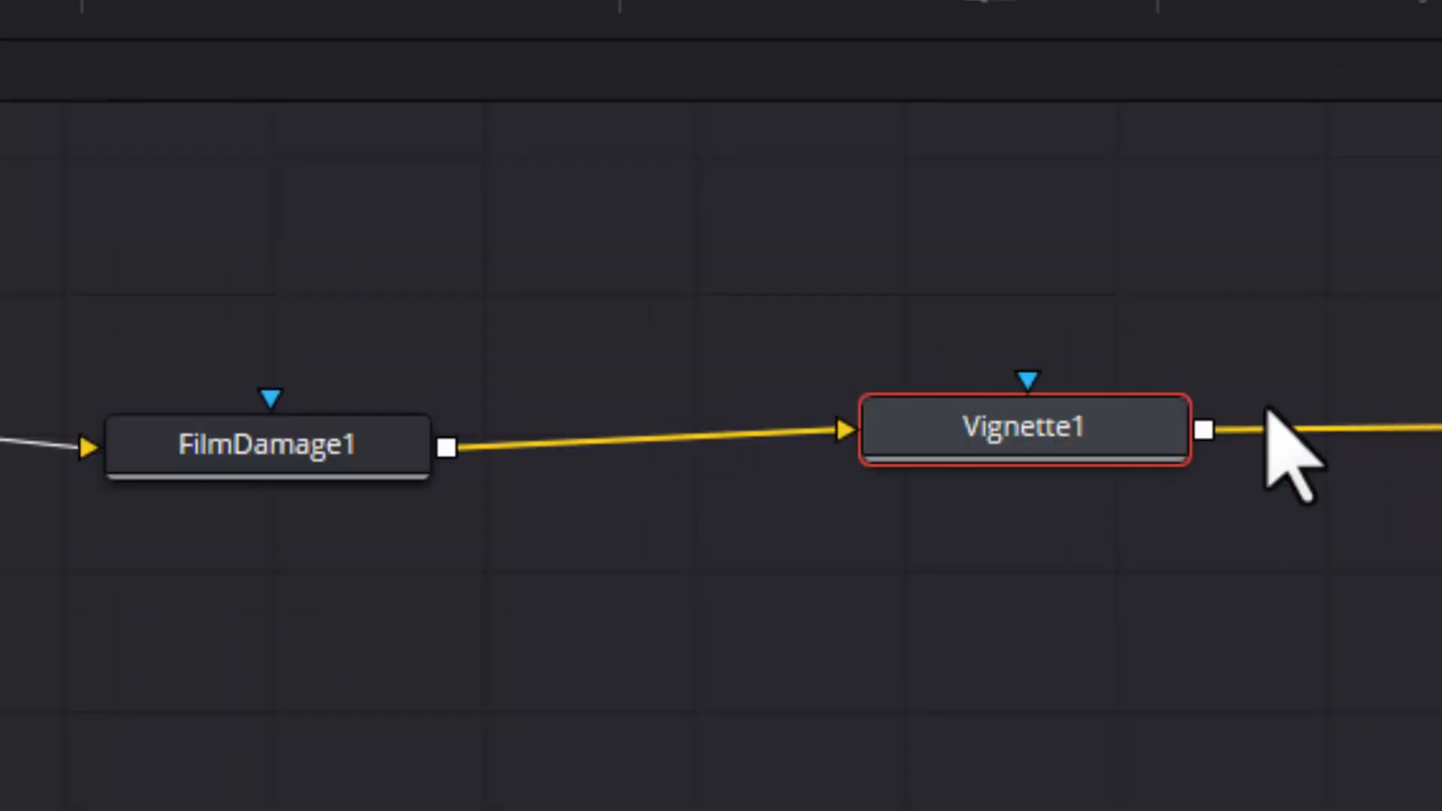
left_click_drag(1021, 428, 1109, 437)
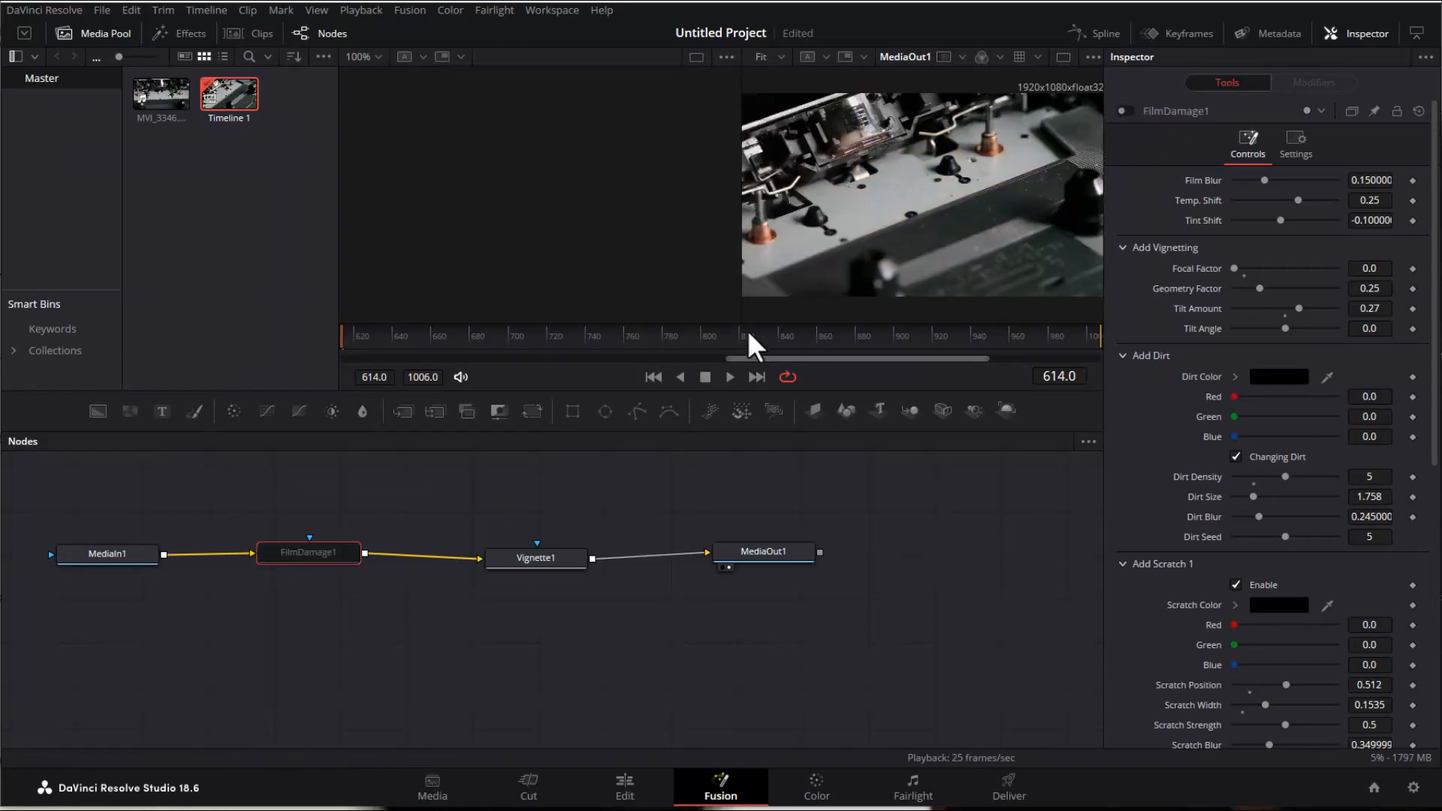
left_click_drag(747, 345, 825, 359)
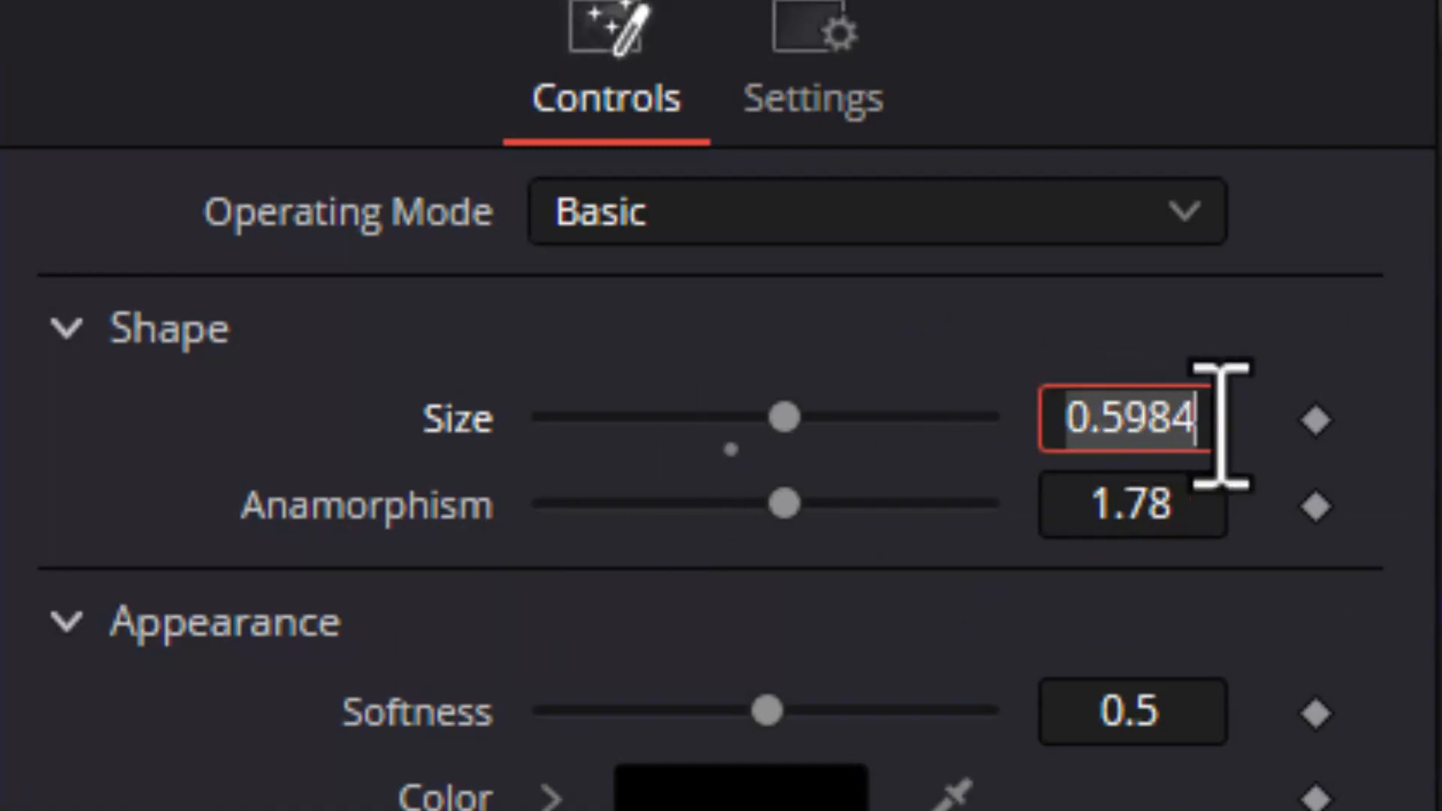
- Give Vignette Size the expression =math.random(0.6,1), commit it, then start editing its values
type("=")
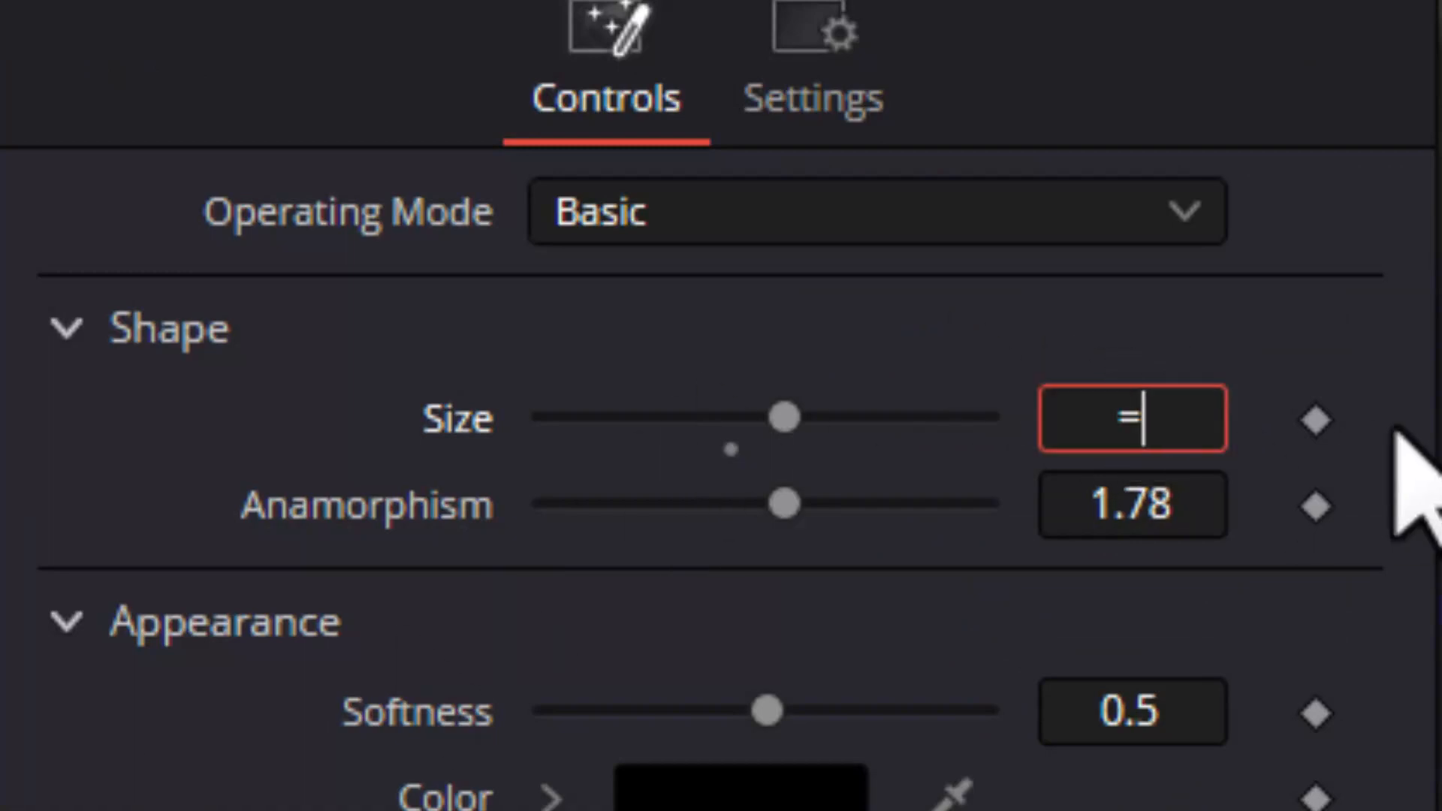
type("math.ra")
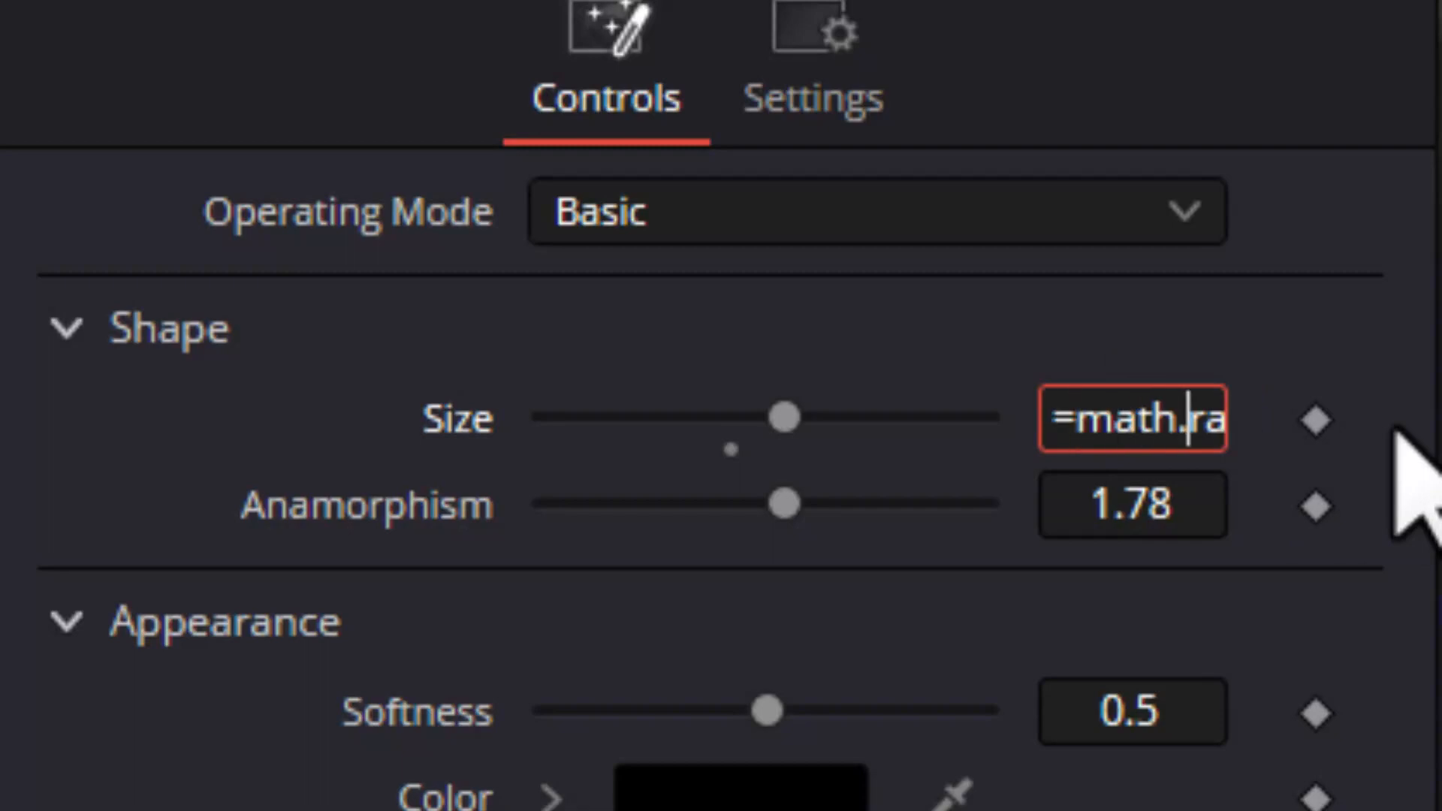
type("ndom(0.6")
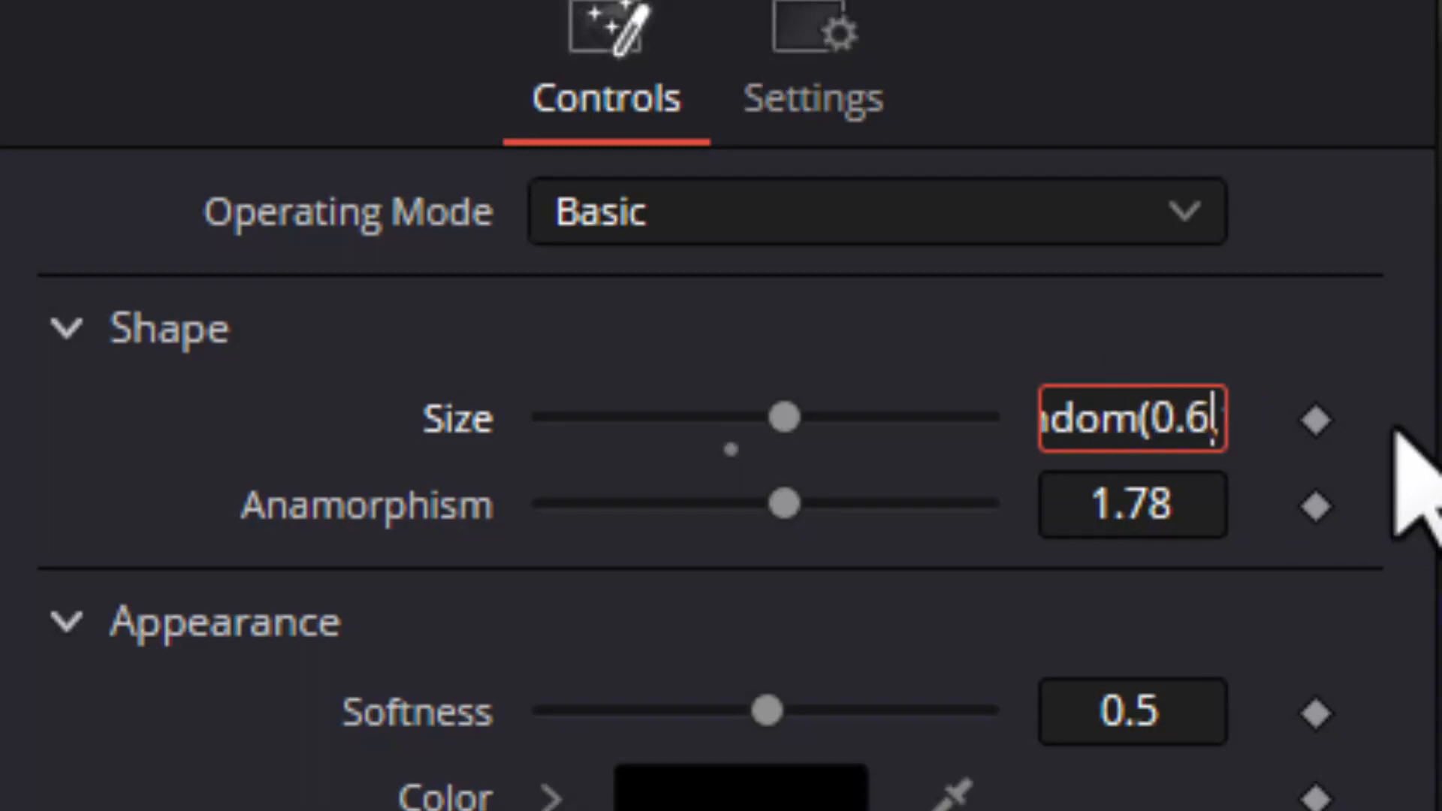
type(",1)")
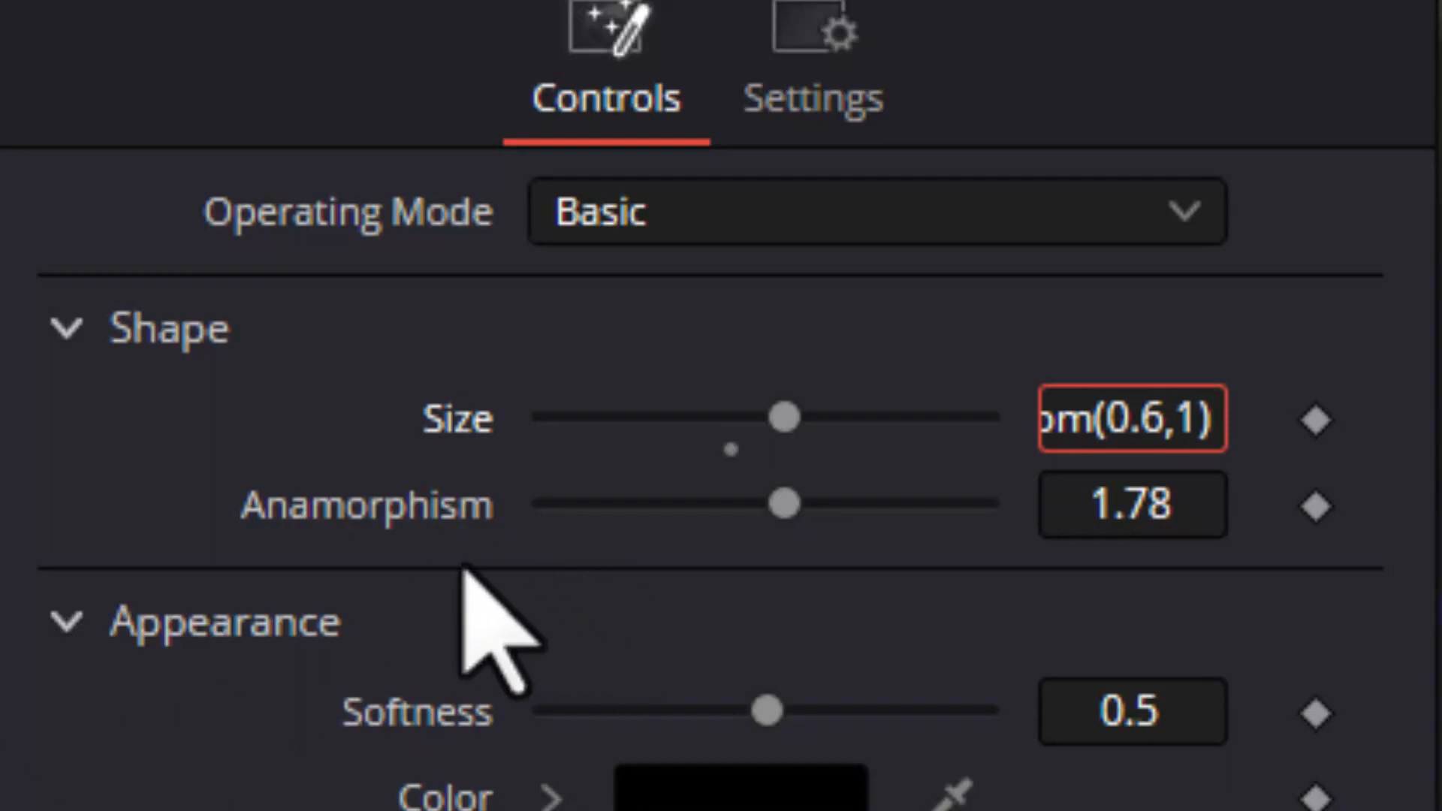
left_click(1131, 419)
type("math.random(0.3,1")
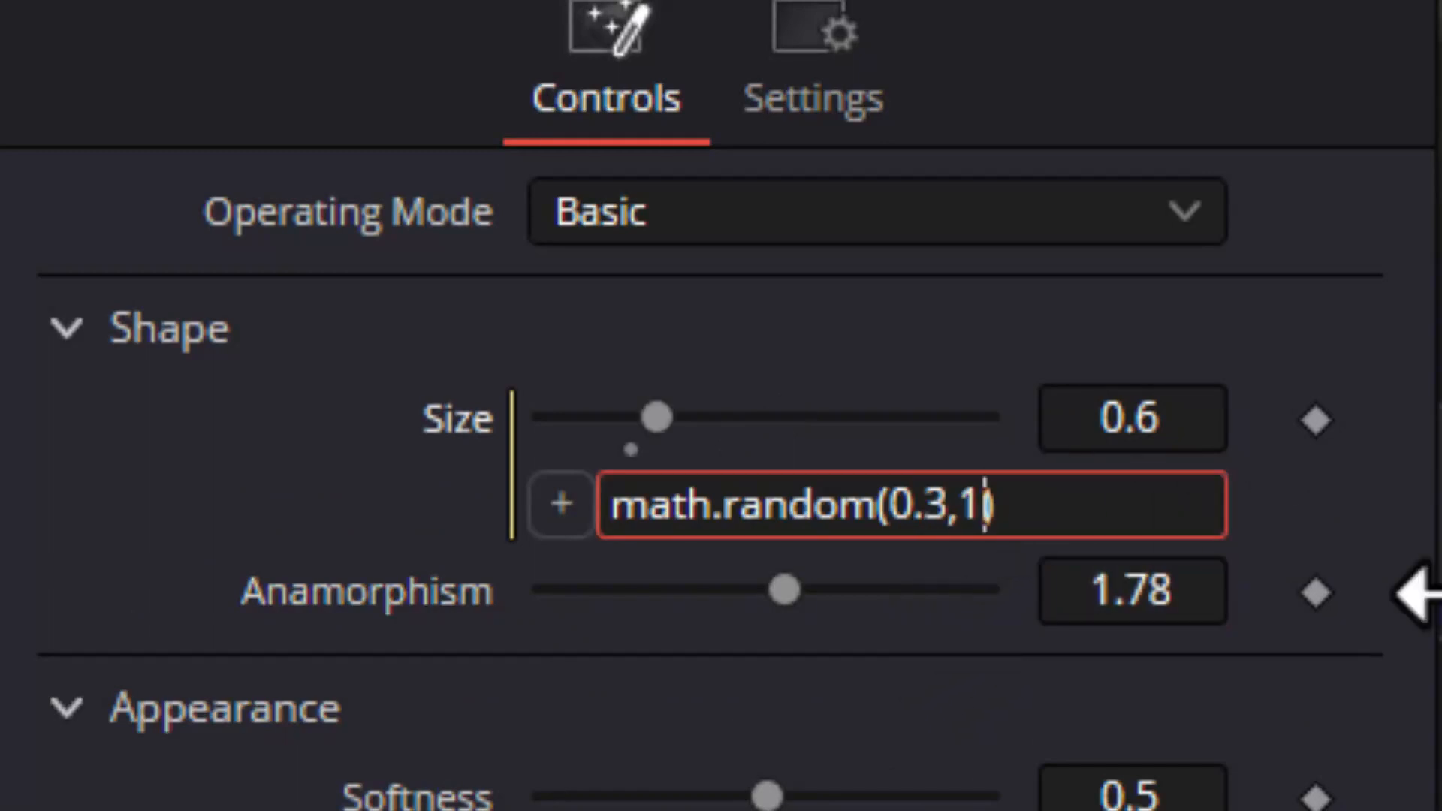
type("0")
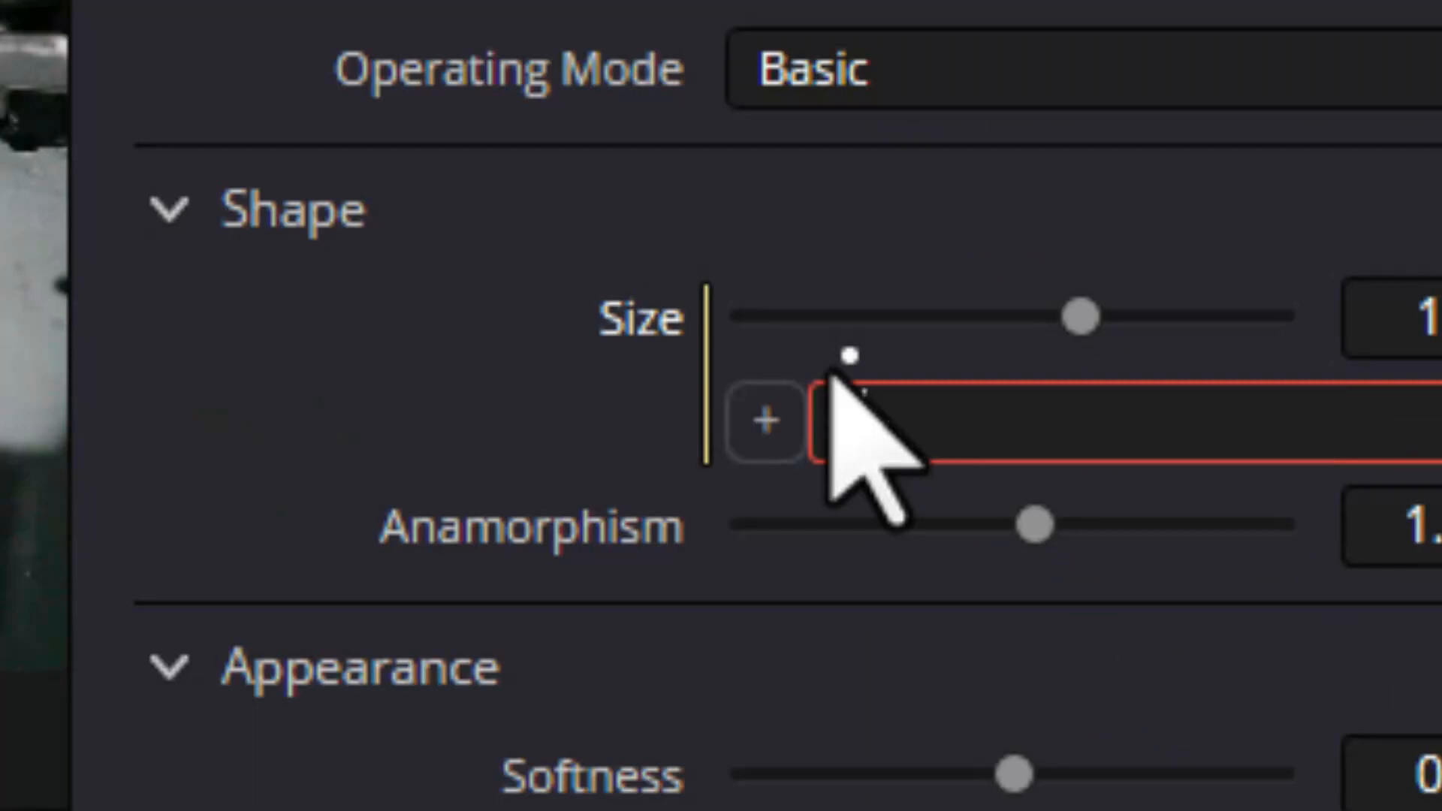
- Replace the Size expression with sin(time), then refine it to 0.5+sin(time/20)
type("sin(time)")
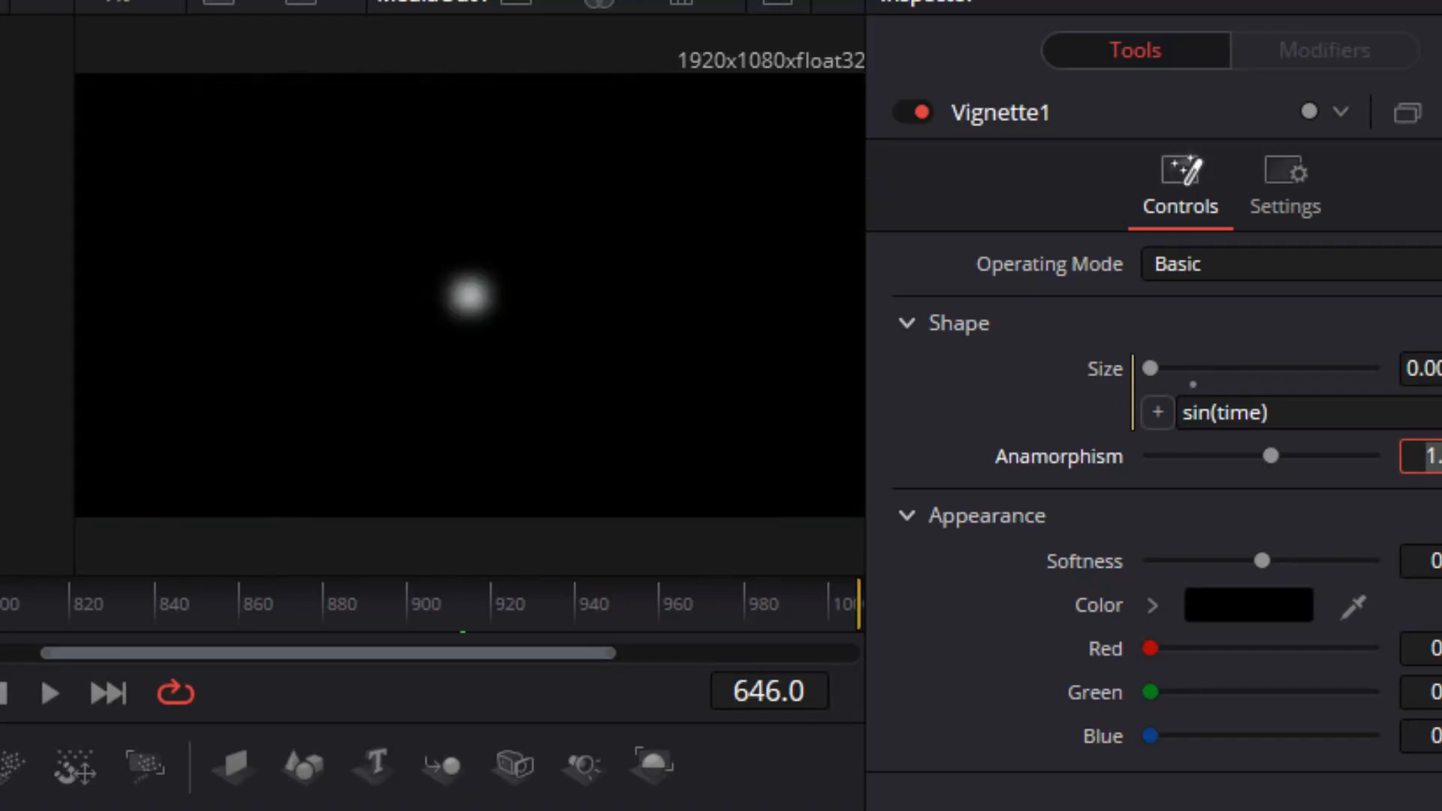
left_click(50, 694)
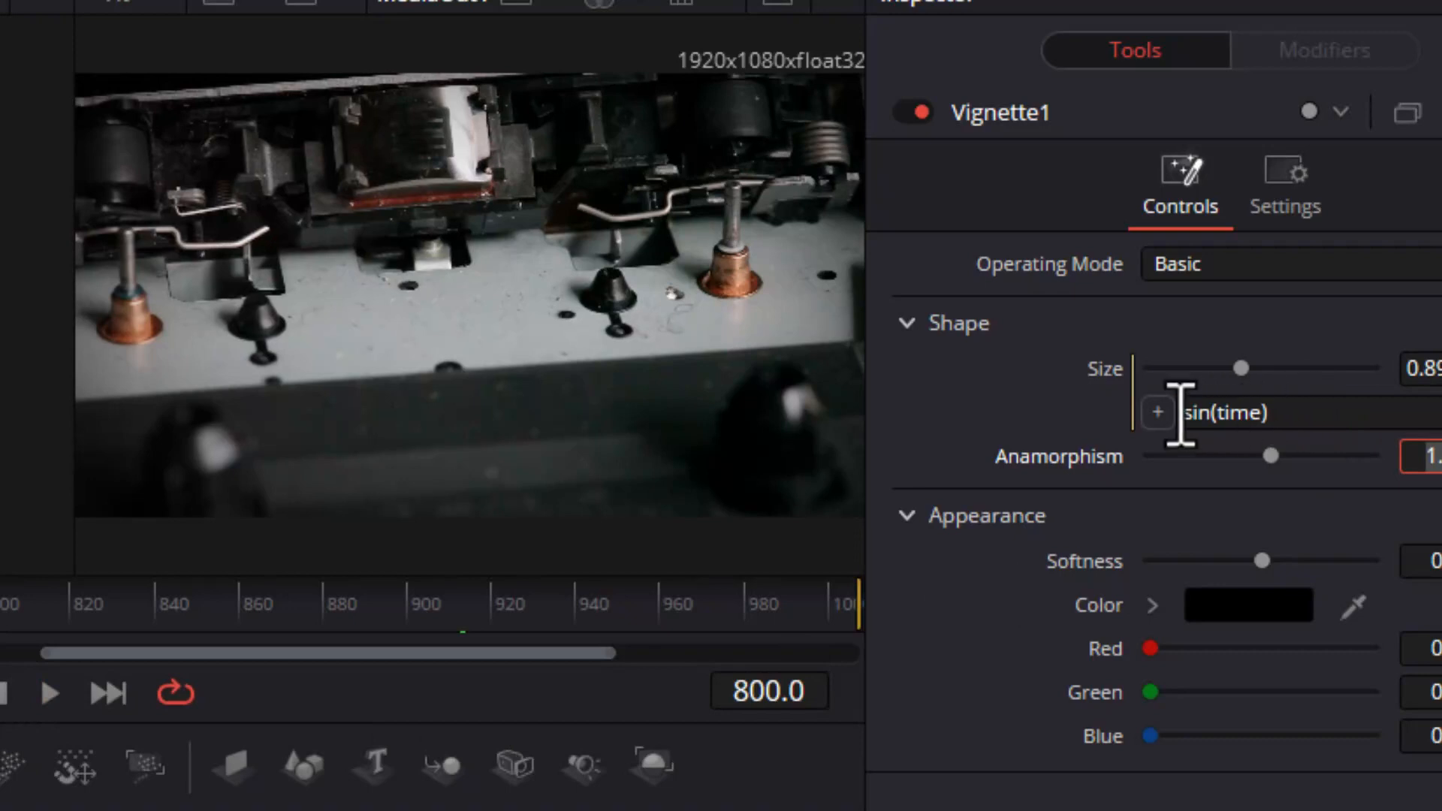
left_click(1233, 412)
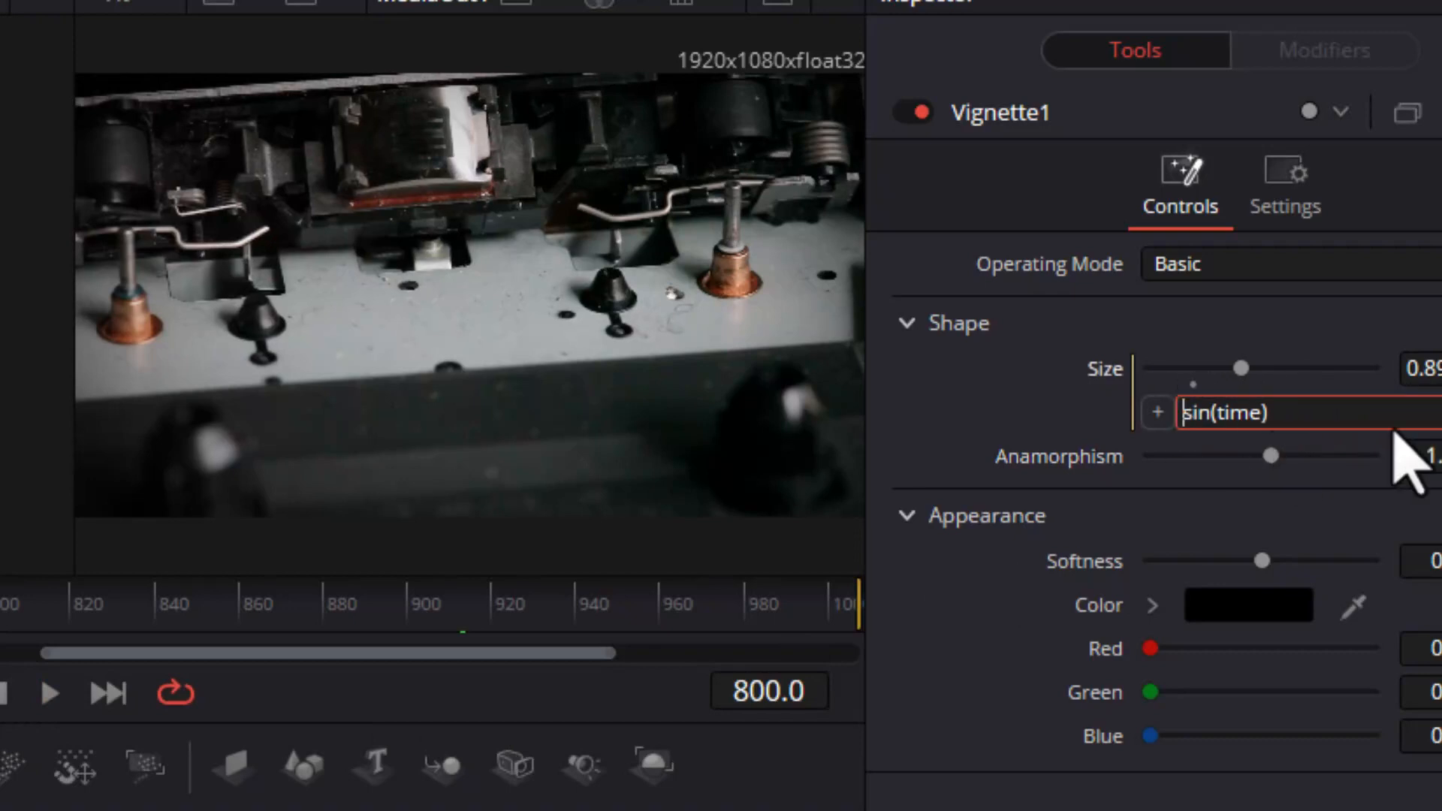
type("0.5+")
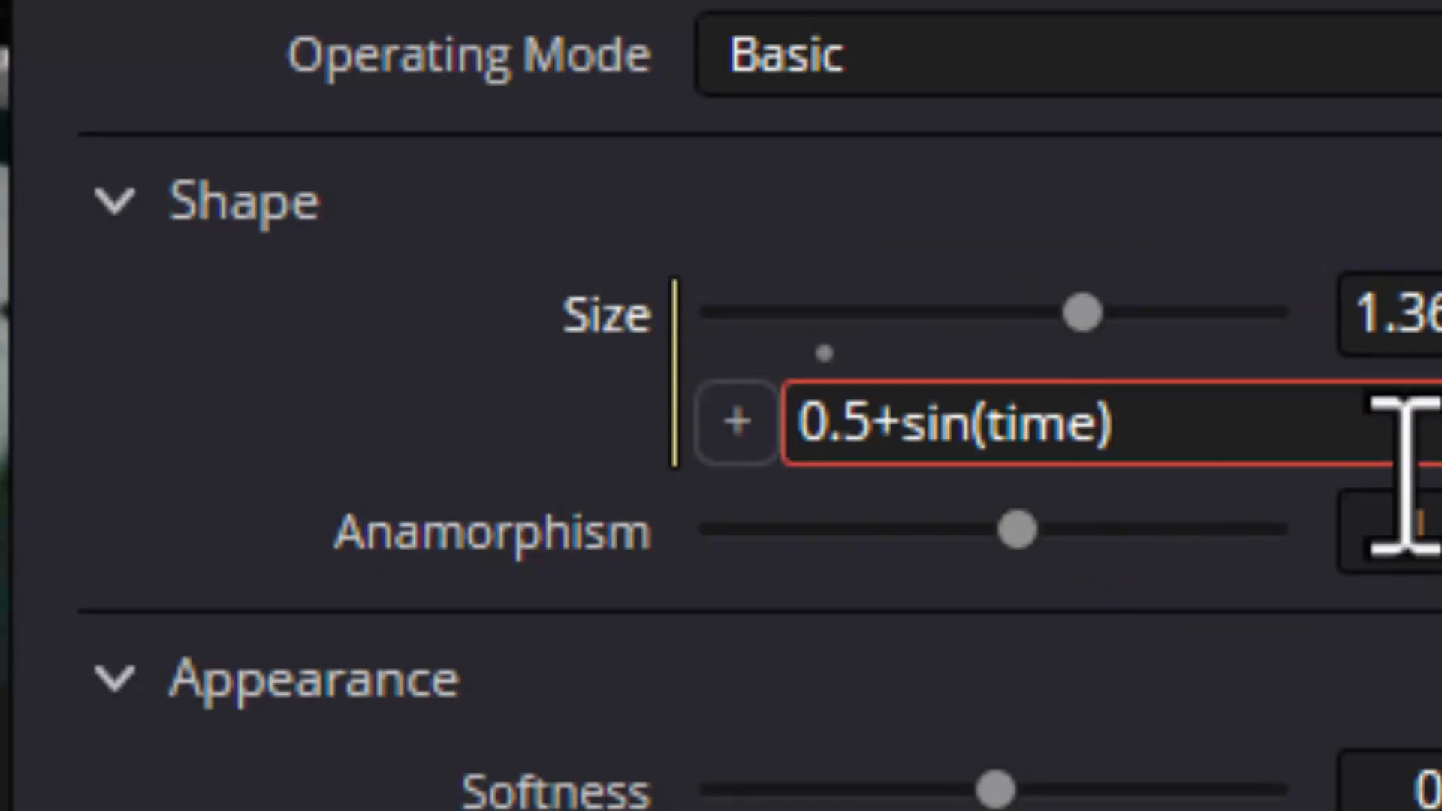
type("/20")
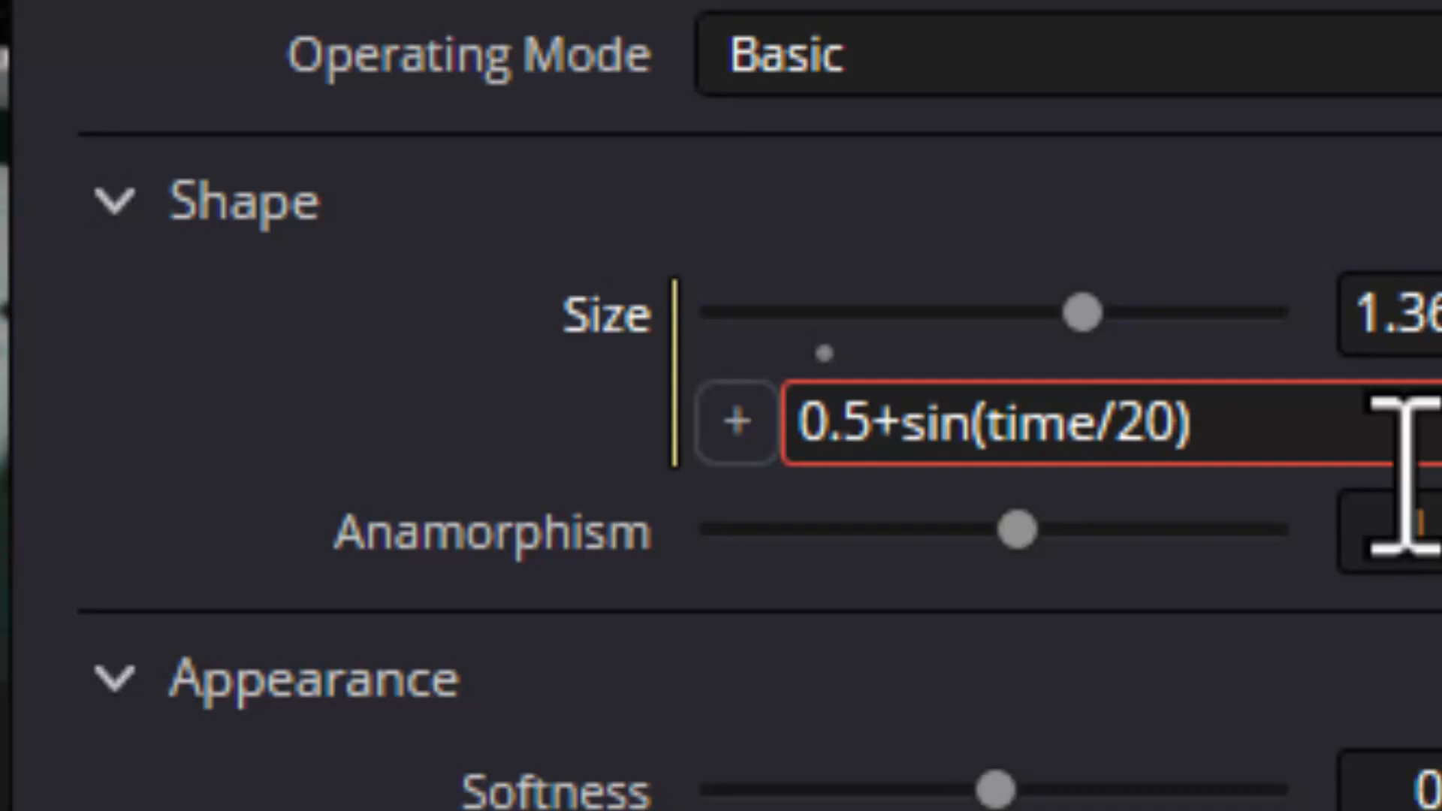
left_click(1398, 529)
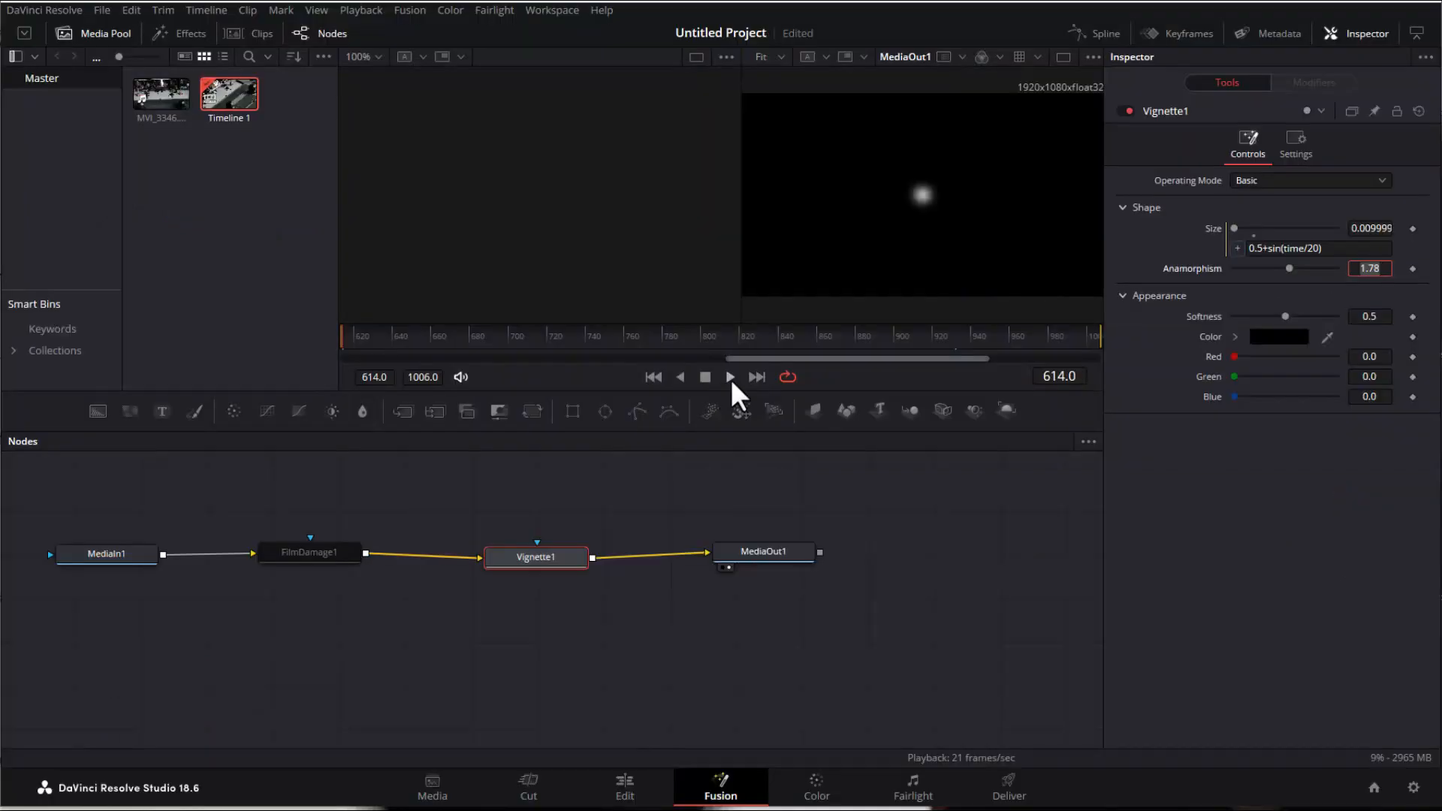
- Play the clip to watch the pulse, then set Size to math.random(0.6,1)
left_click(728, 377)
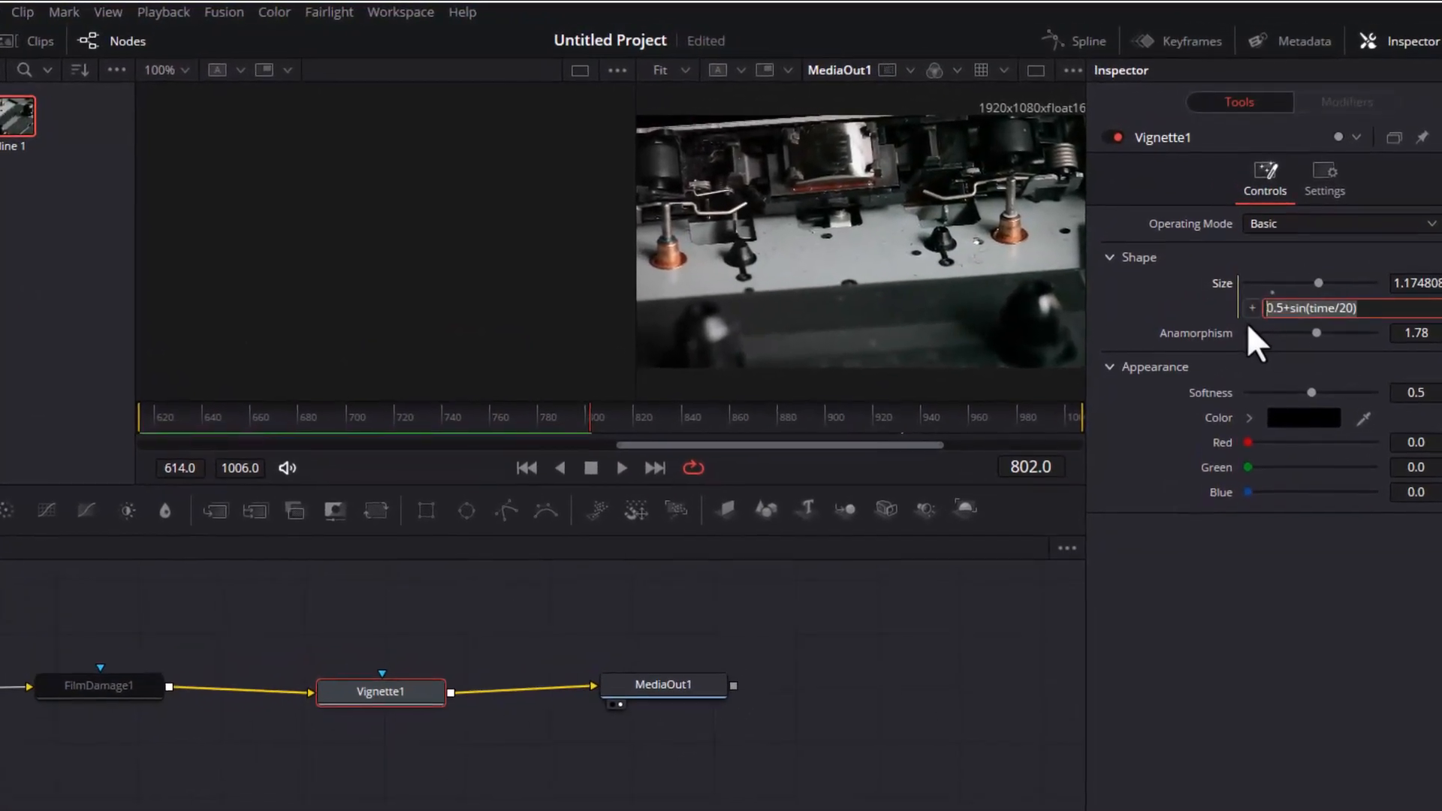
type("math.random(0.6,1)")
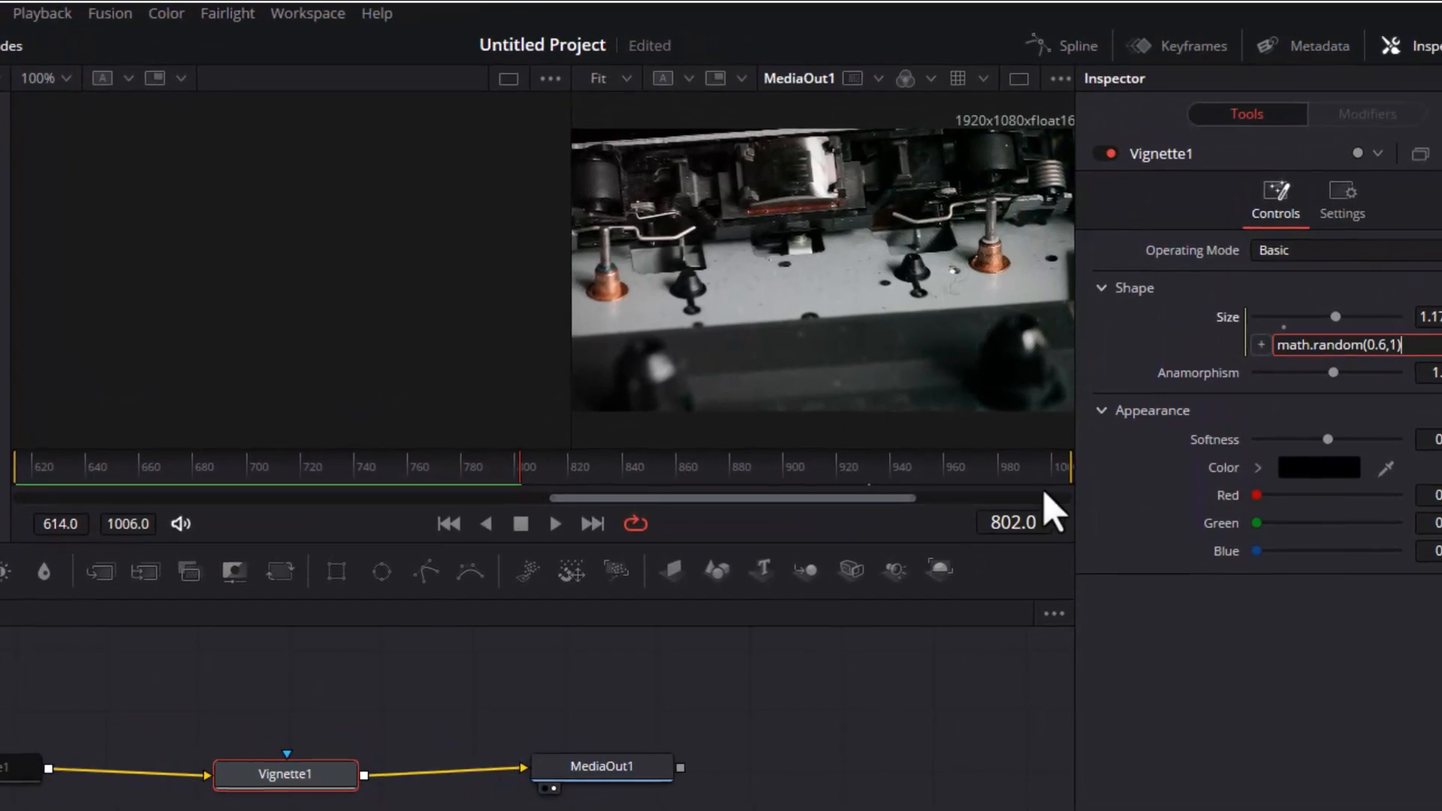